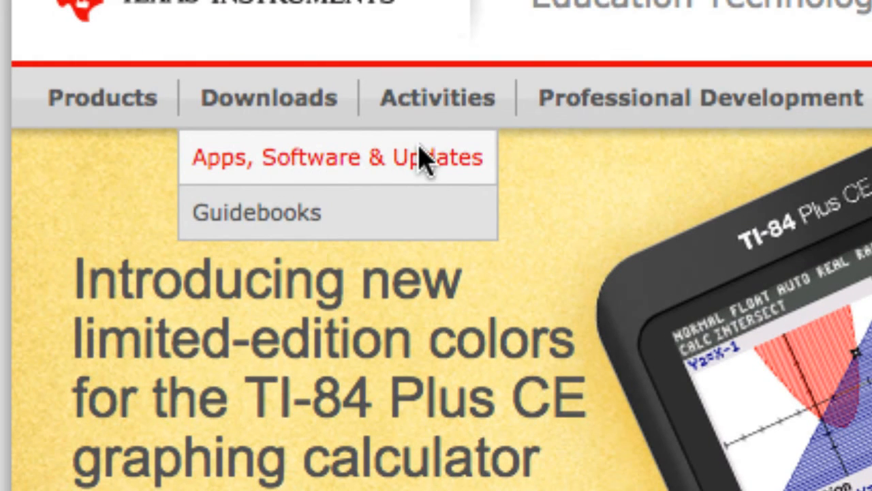
- Filter Apps, Software & Updates downloads to Computer Software and Connectivity Software
click(336, 157)
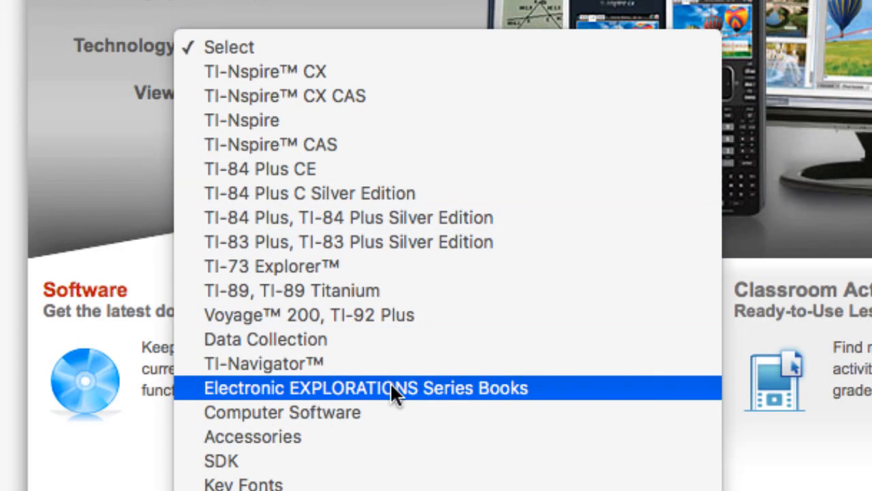
mouse_move(396, 412)
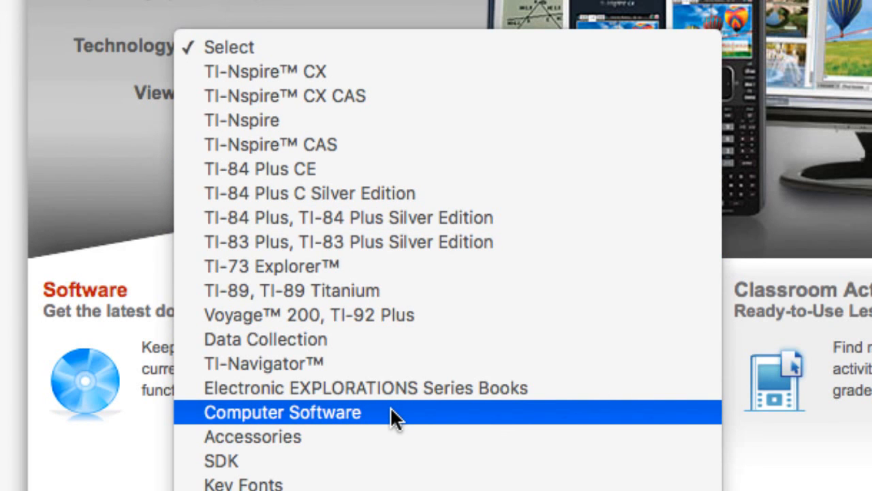
click(282, 411)
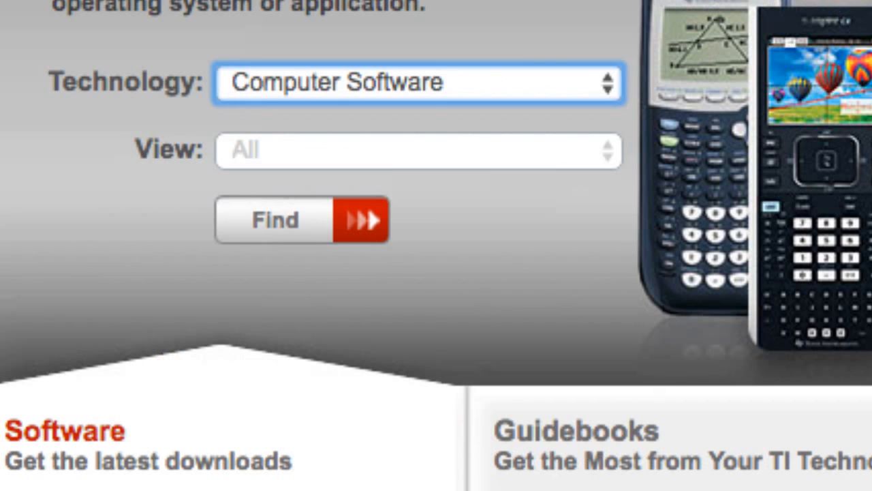
click(417, 150)
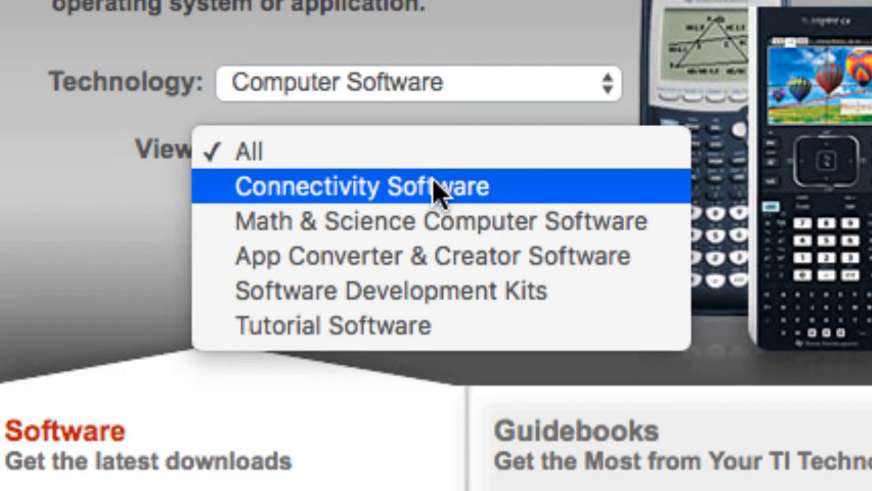
click(365, 186)
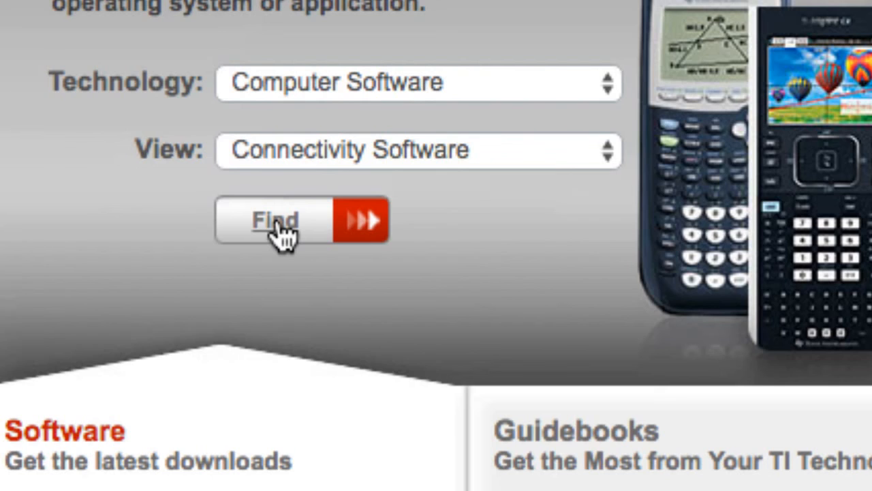
- List the connectivity software results, then launch TI Connect CE from Finder
click(274, 219)
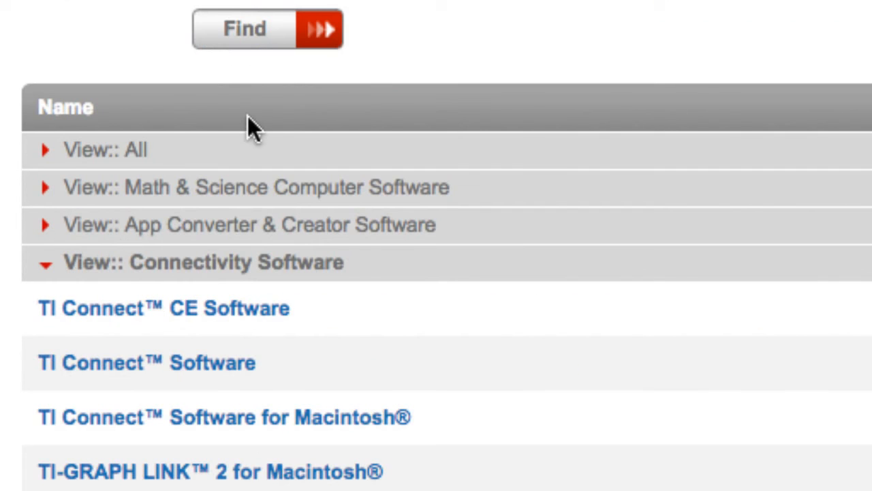
scroll(down, 3)
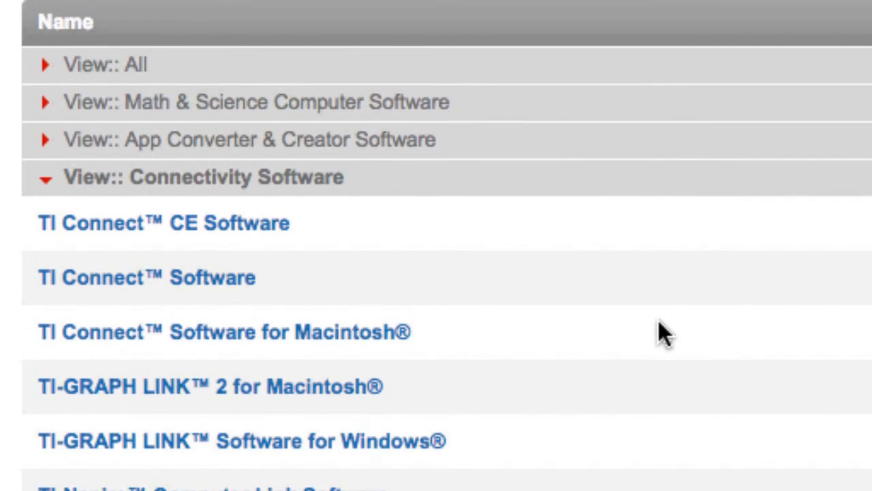
scroll(down, 3)
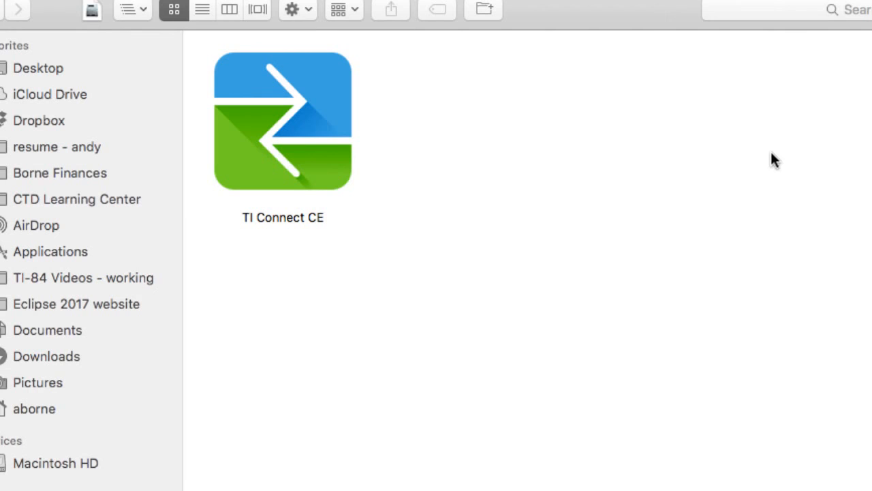
click(282, 123)
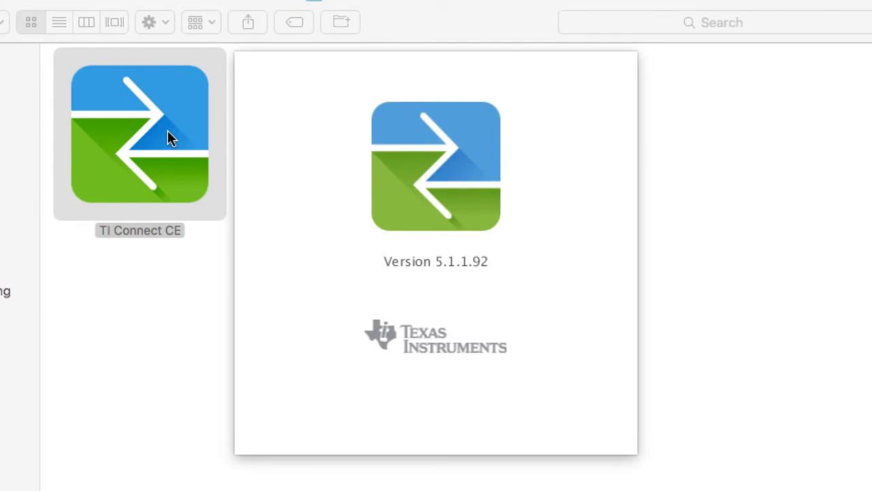
double_click(140, 133)
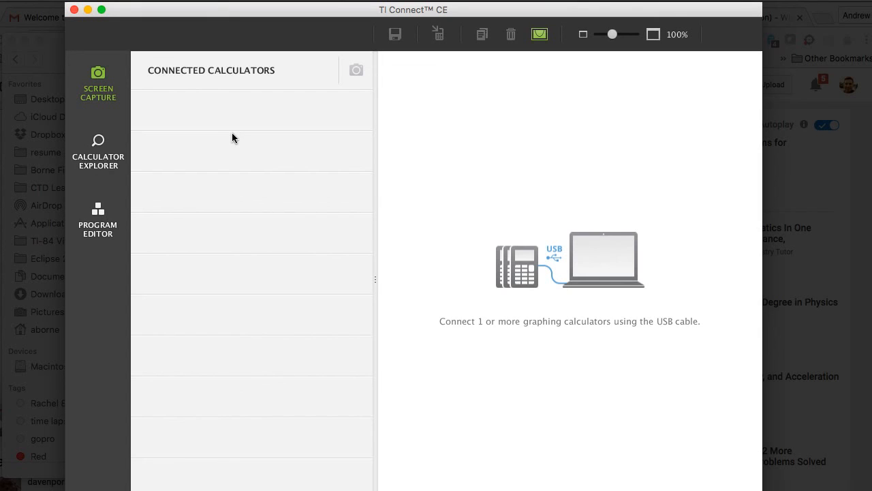
mouse_move(334, 149)
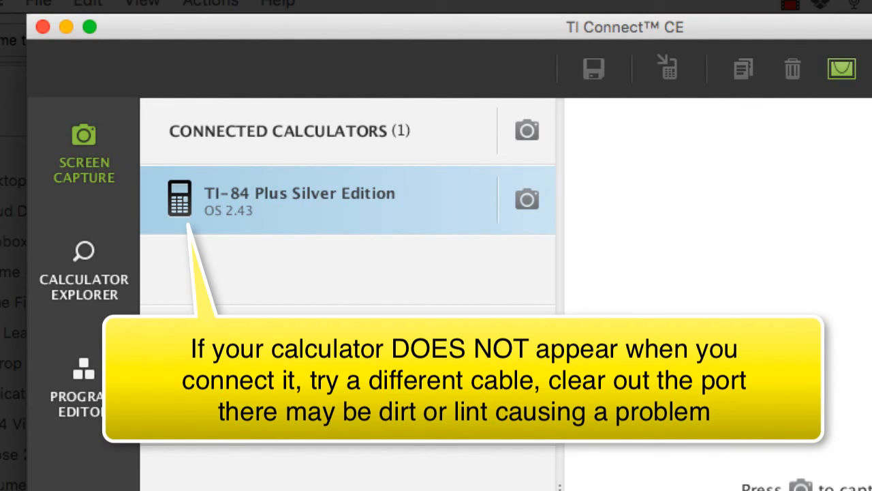
- Open the Actions menu for the connected TI-84 Plus Silver Edition (OS 2.43)
click(398, 13)
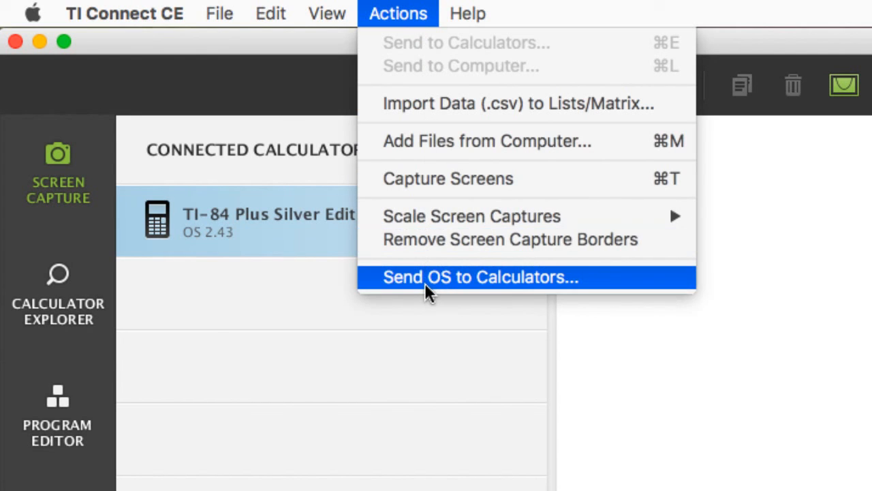
- Send OS to Calculators using the TI84Plus_OS255.8Xu file from Downloads
click(481, 277)
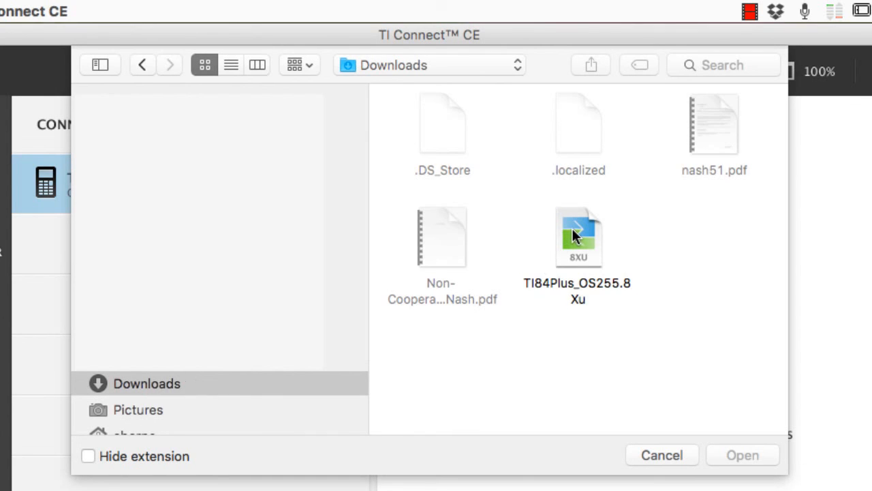
click(578, 236)
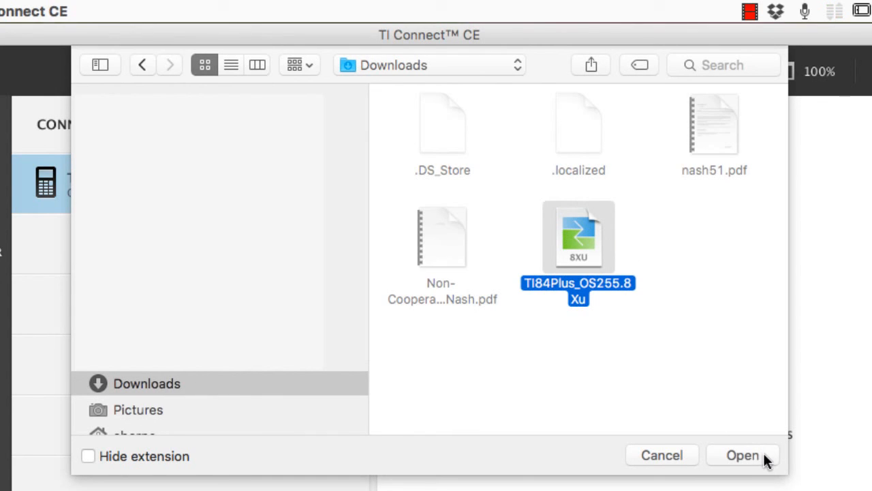
click(742, 454)
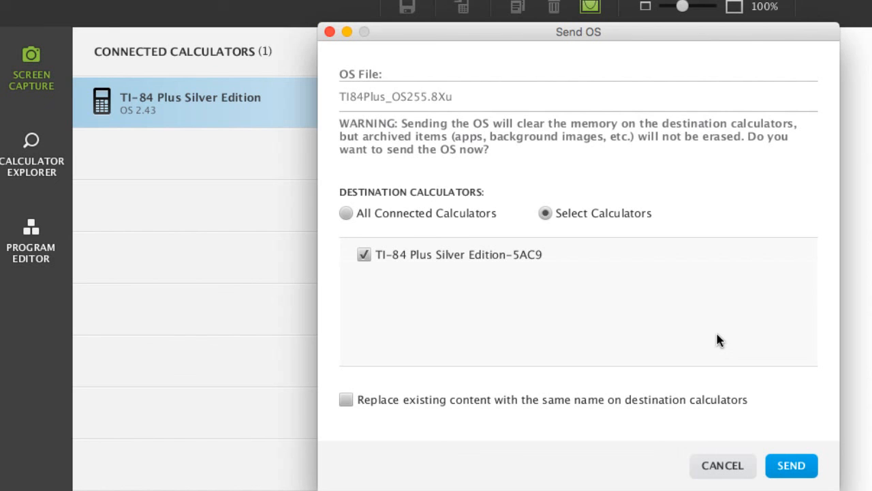
- Send TI84Plus_OS255.8Xu to the checked TI-84 Plus Silver Edition
click(790, 465)
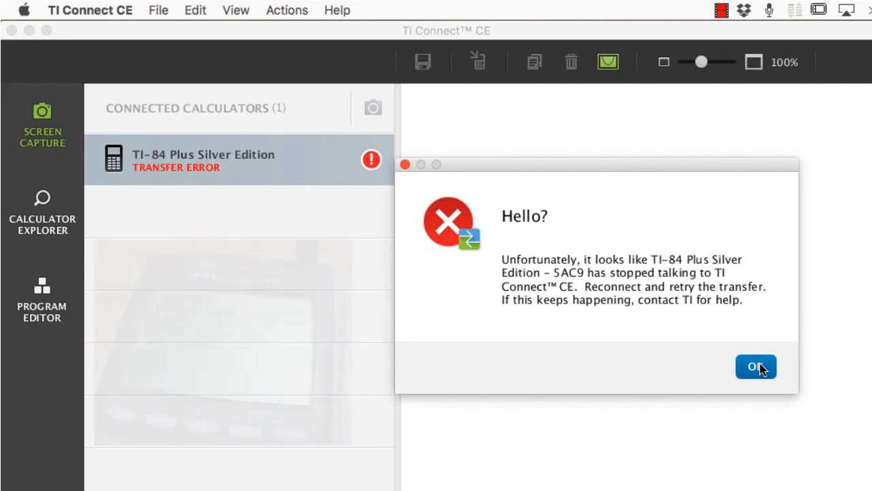
- Acknowledge the 'Hello?' transfer error alert with OK
click(756, 367)
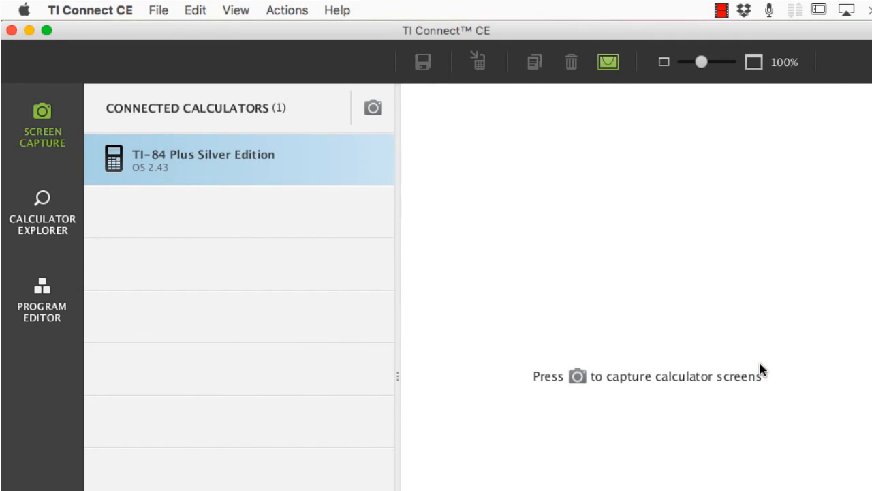